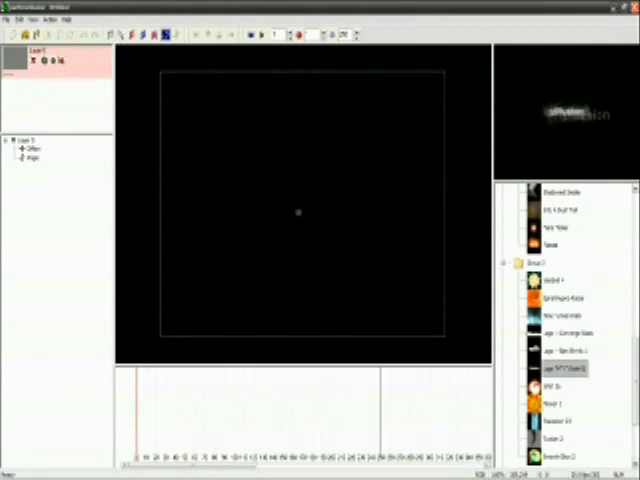
# Step: Pick the Logo MTV Style emitter, then colour the Photoshop image black for the white Akabaz9 text
pyautogui.click(14, 166)
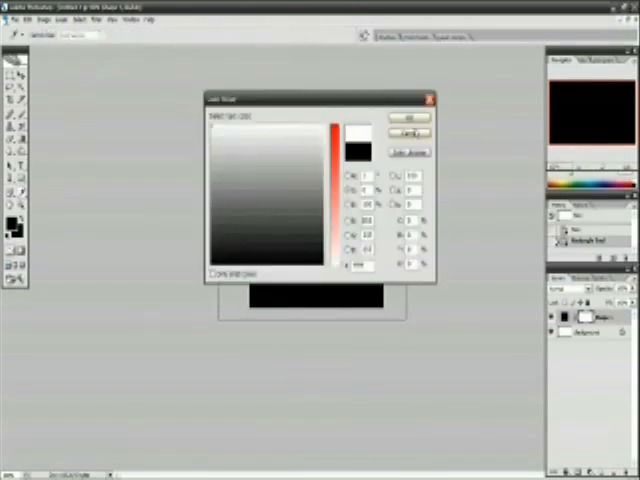
pyautogui.click(408, 116)
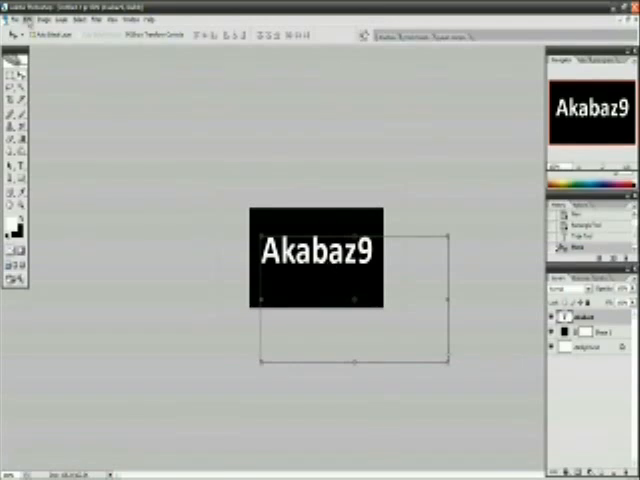
# Step: Save the white-on-black Akabaz9 image to disk via File > Save As
pyautogui.click(16, 18)
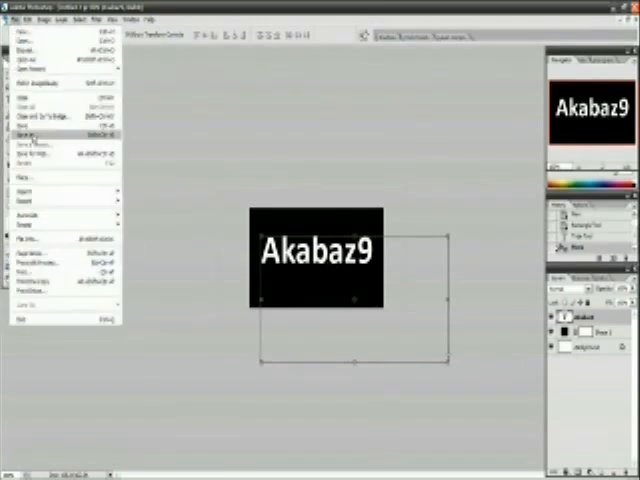
pyautogui.click(24, 134)
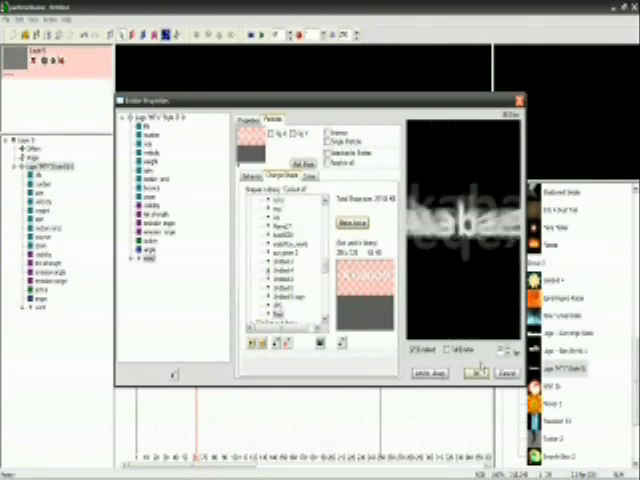
# Step: Confirm the saved Akabaz9 image as the Logo MTV Style emitter's particle image
pyautogui.click(478, 372)
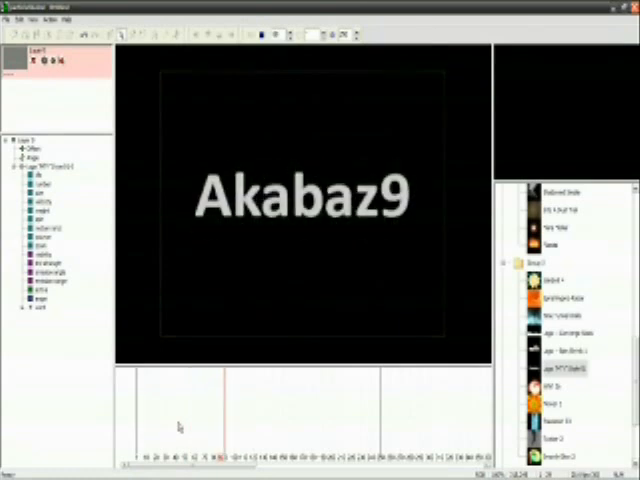